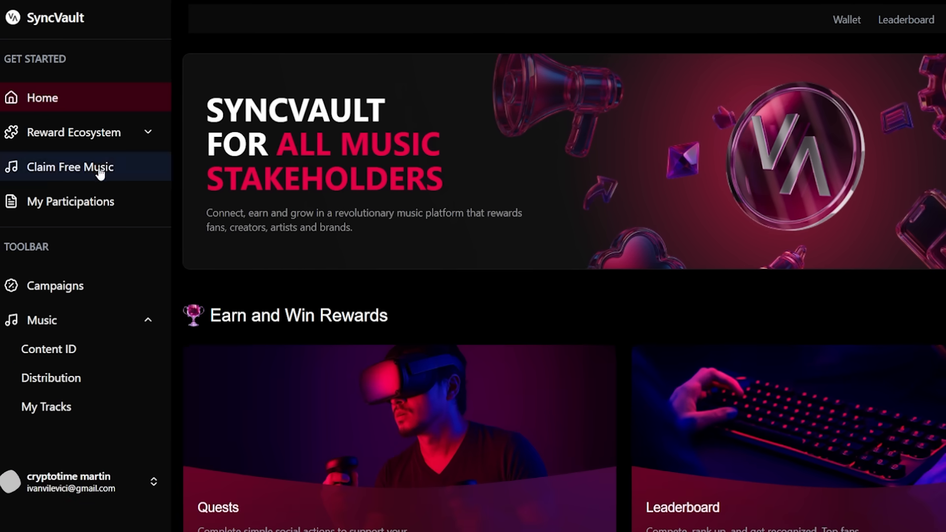
mouse_move(124, 180)
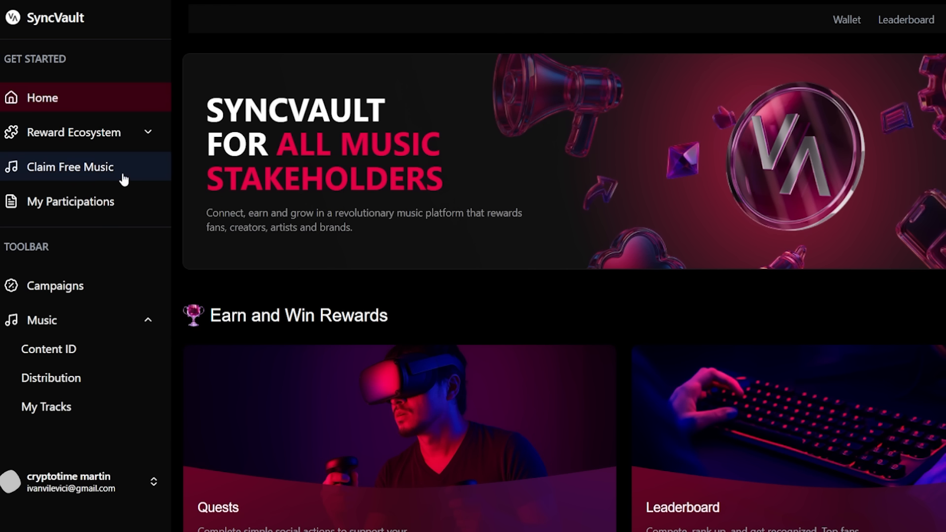
mouse_move(193, 176)
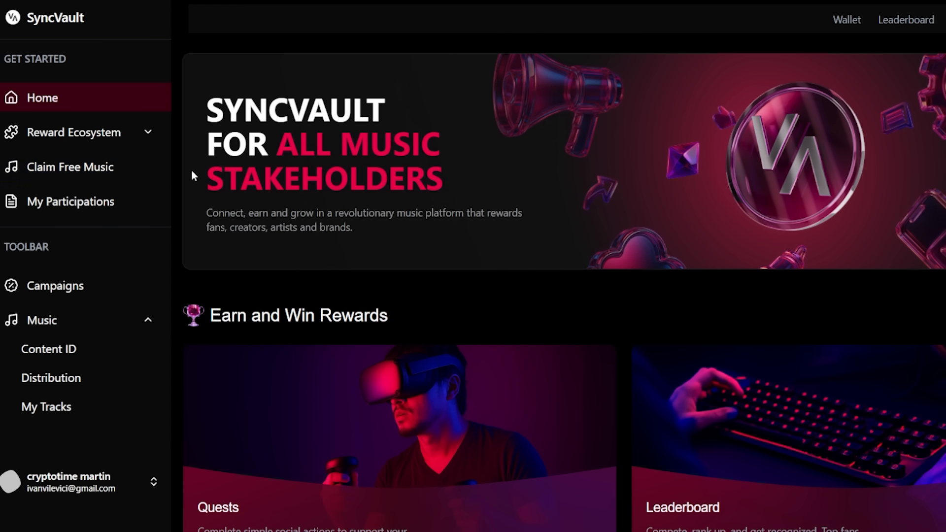
mouse_move(206, 176)
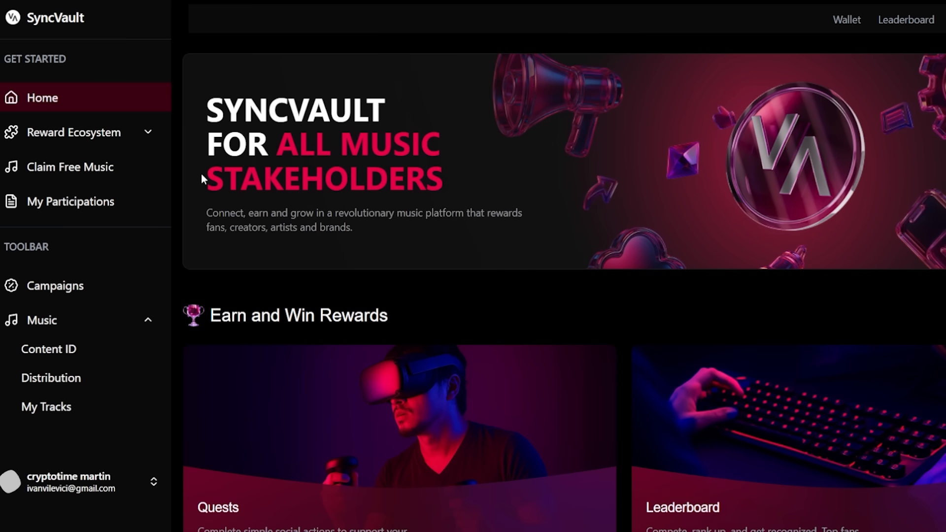
mouse_move(803, 203)
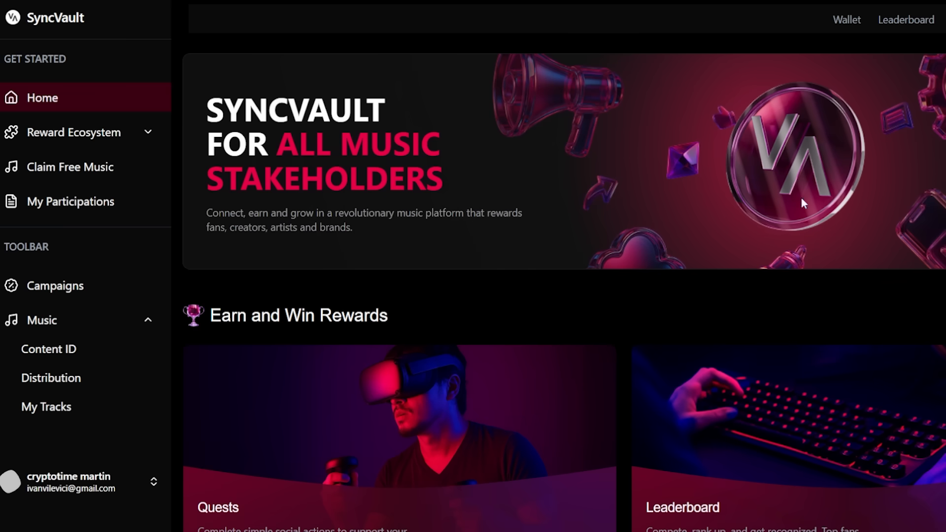
Step: Reach the quest boards via Reward Ecosystem and view the Syncvault quest details
scroll("down", 3)
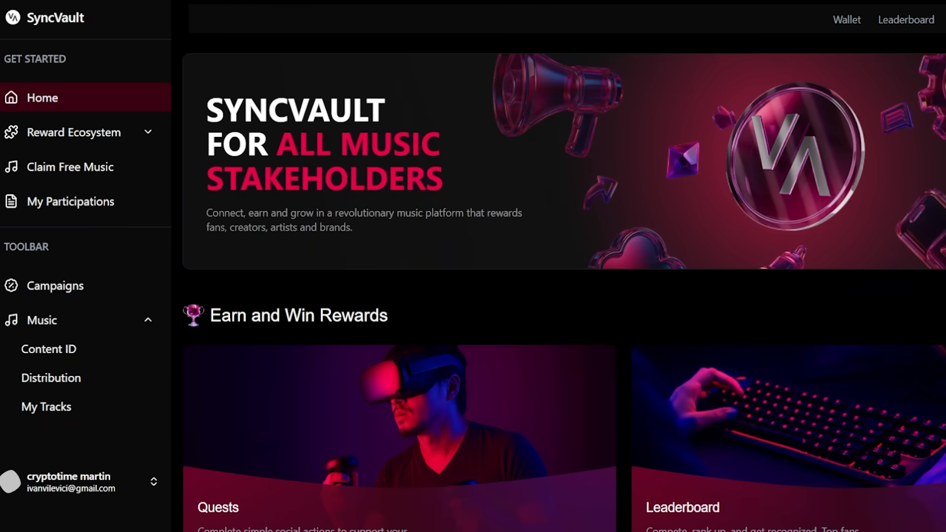
mouse_move(74, 132)
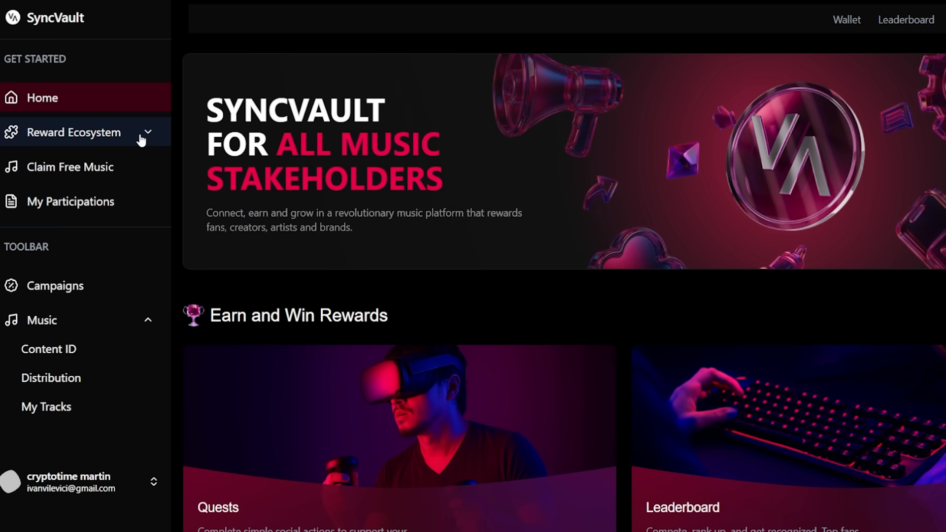
left_click(74, 132)
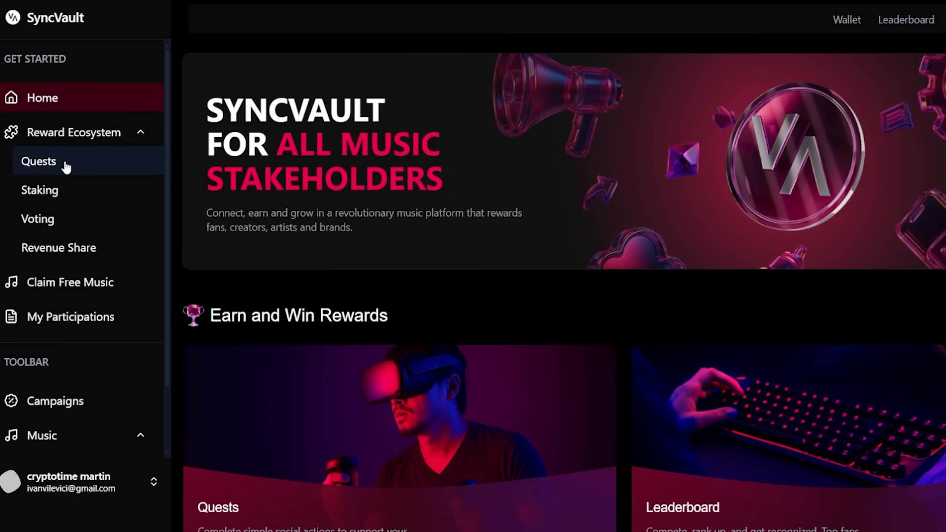
left_click(39, 160)
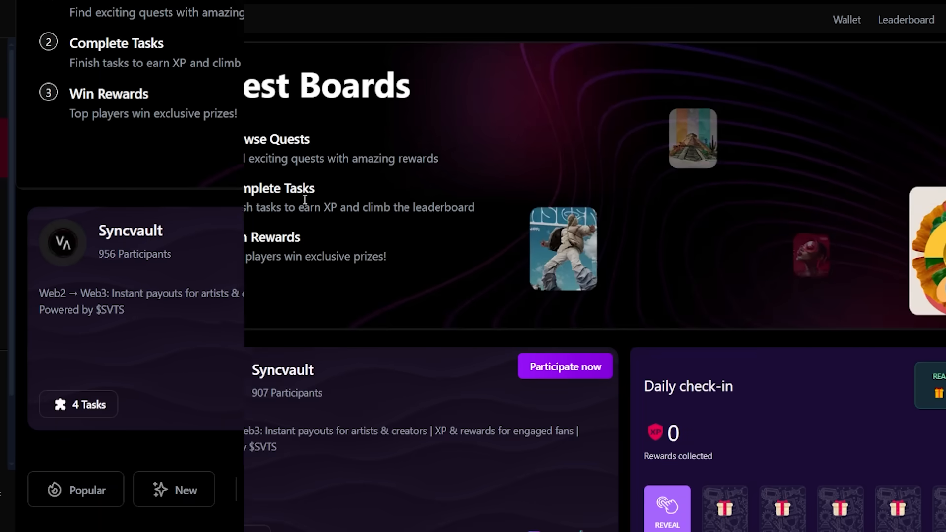
left_click(565, 367)
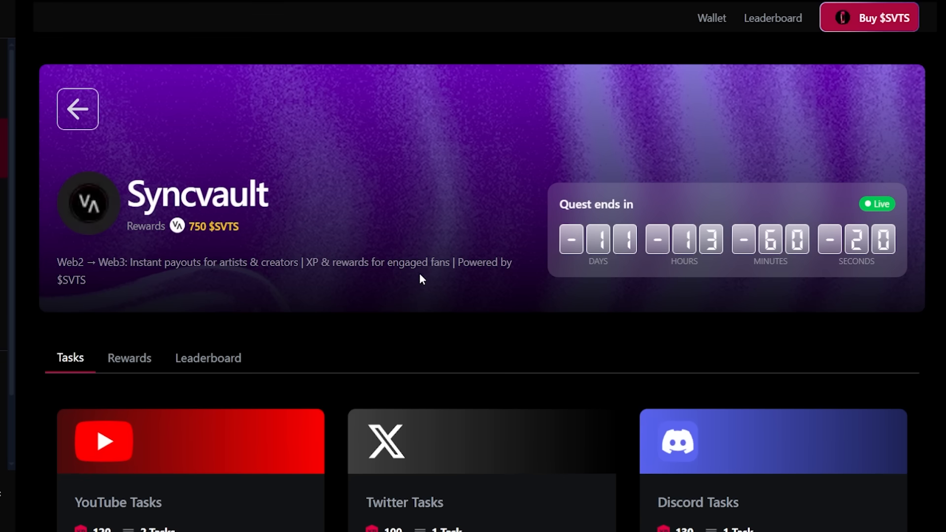
Step: Start the Discord server join task of the Syncvault quest
scroll("down", 3)
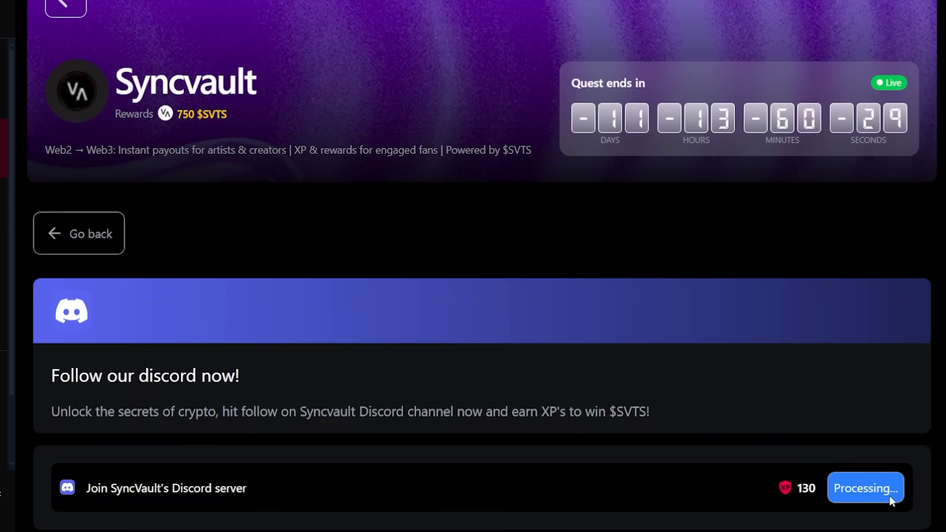
left_click(866, 488)
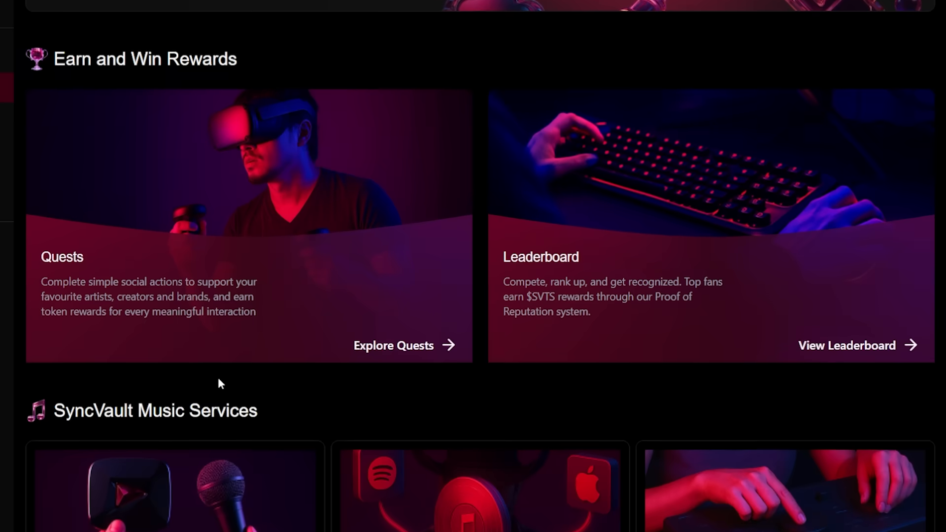
Step: Return to the Quests page showing the Syncvault quest and Daily check-in card
scroll("down", 3)
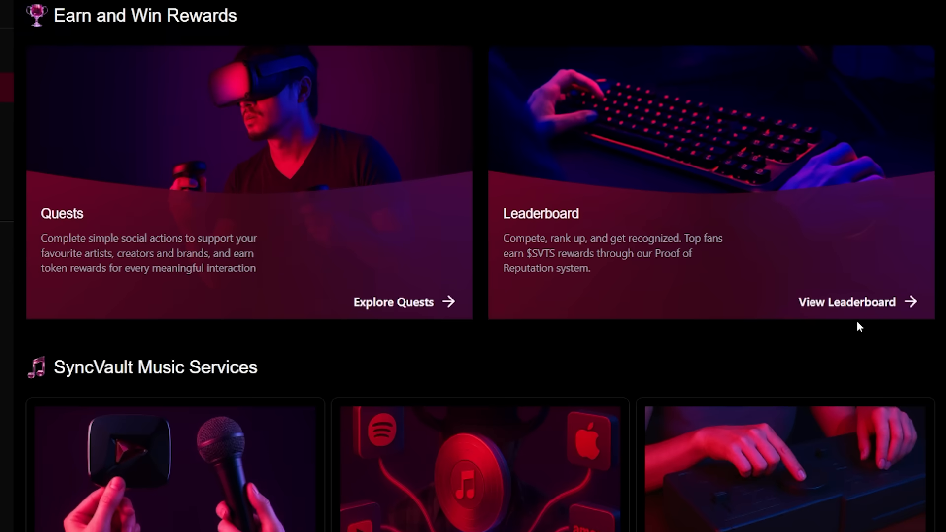
left_click(845, 303)
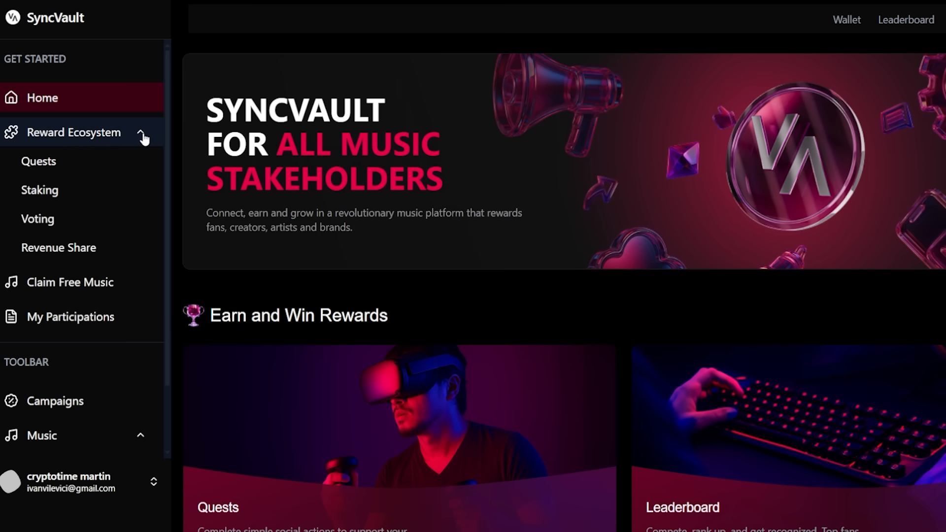
left_click(39, 161)
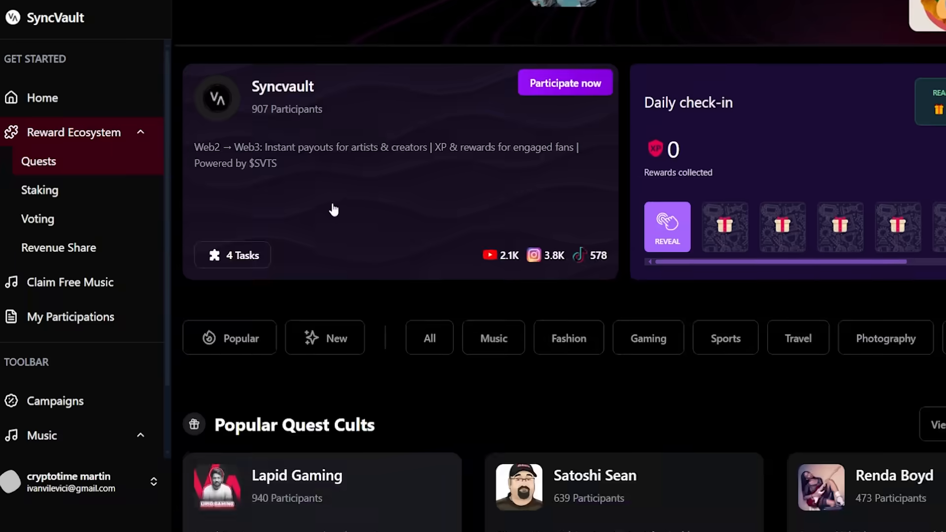
Step: Visit the Staking, Revenue Share and Claim Free Music pages, each marked Coming Soon
left_click(39, 189)
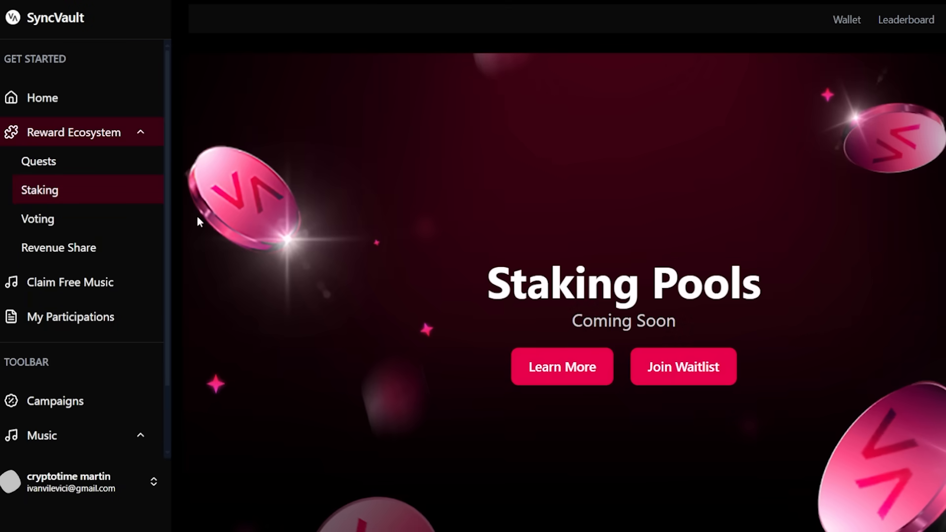
left_click(58, 247)
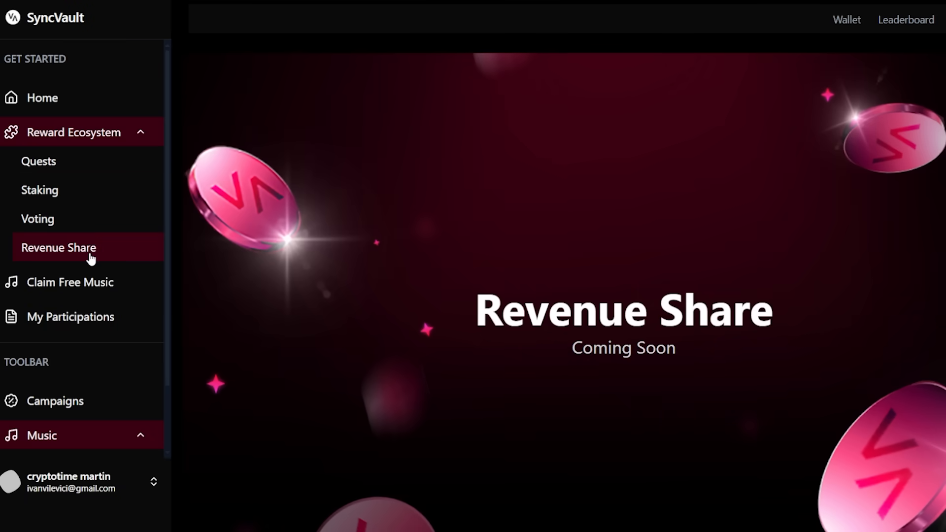
left_click(38, 161)
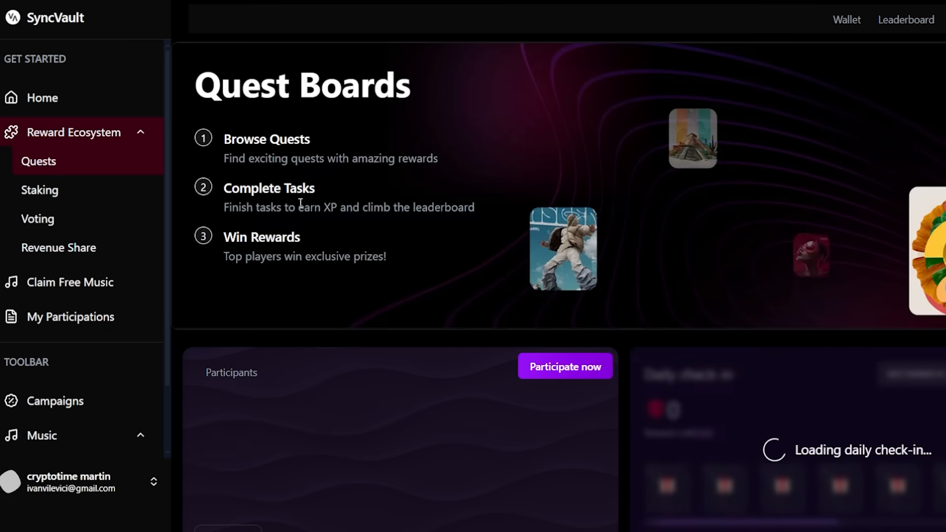
left_click(70, 282)
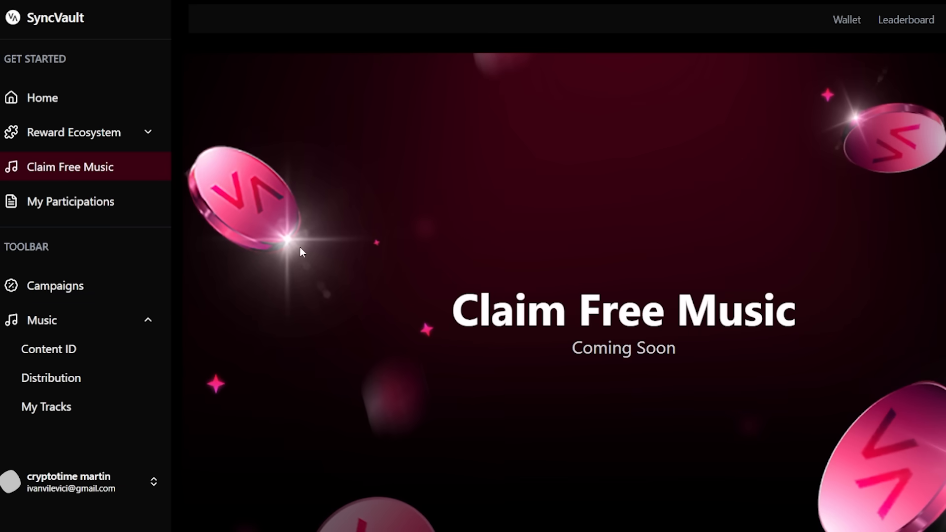
mouse_move(327, 192)
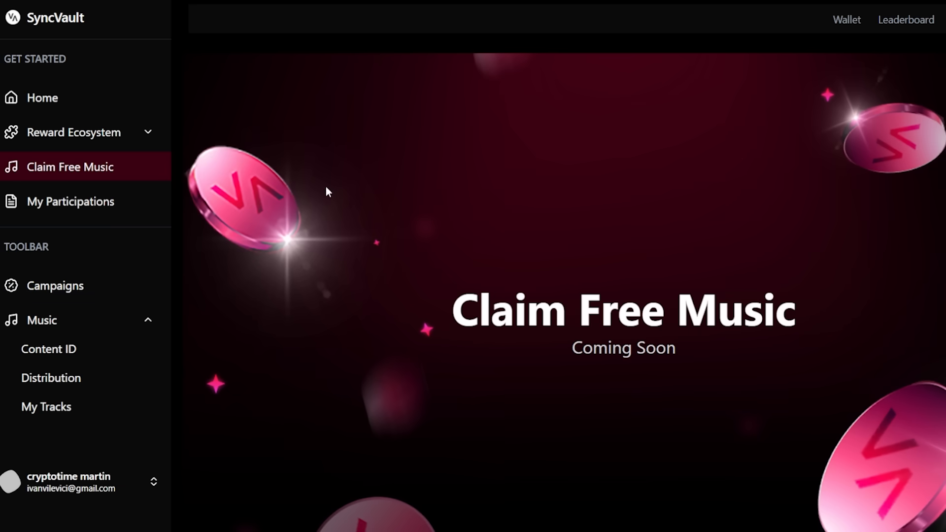
mouse_move(461, 219)
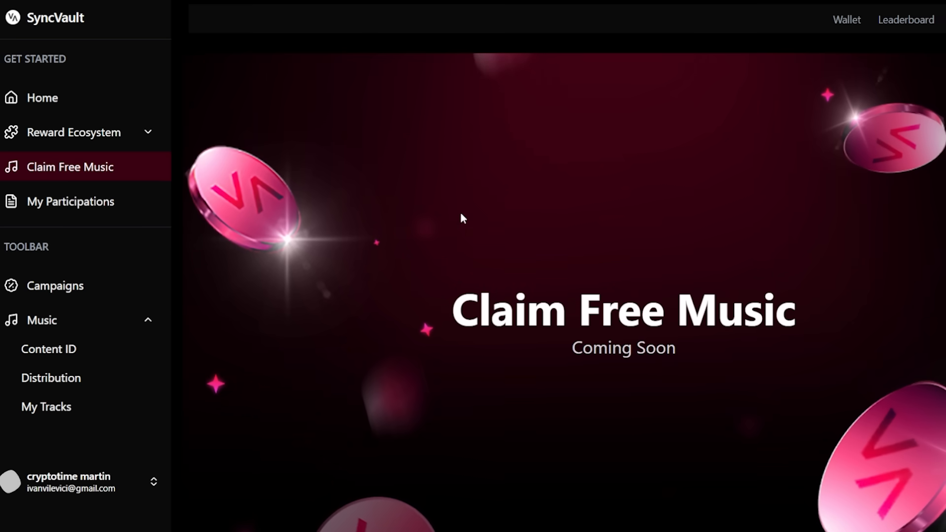
mouse_move(71, 202)
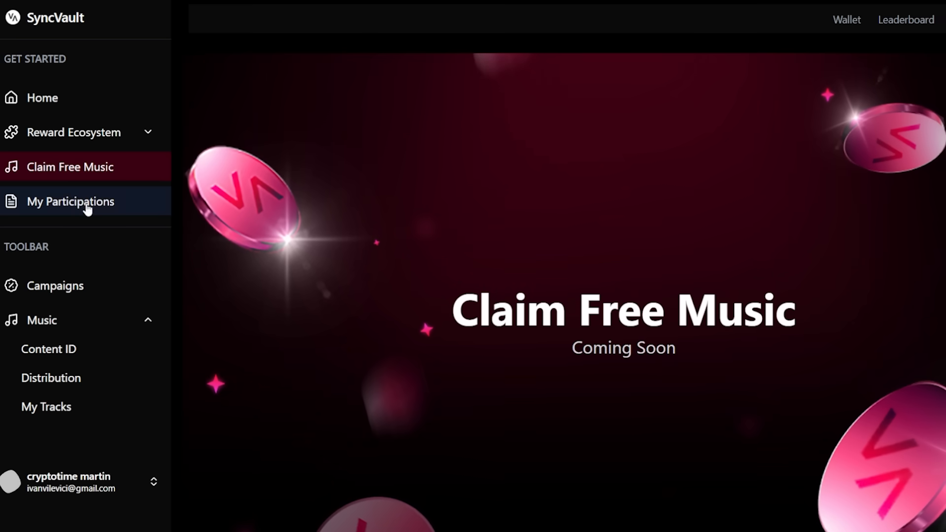
Step: Check the empty My Participations quests, then land on the Campaigns Coming Soon page
left_click(71, 201)
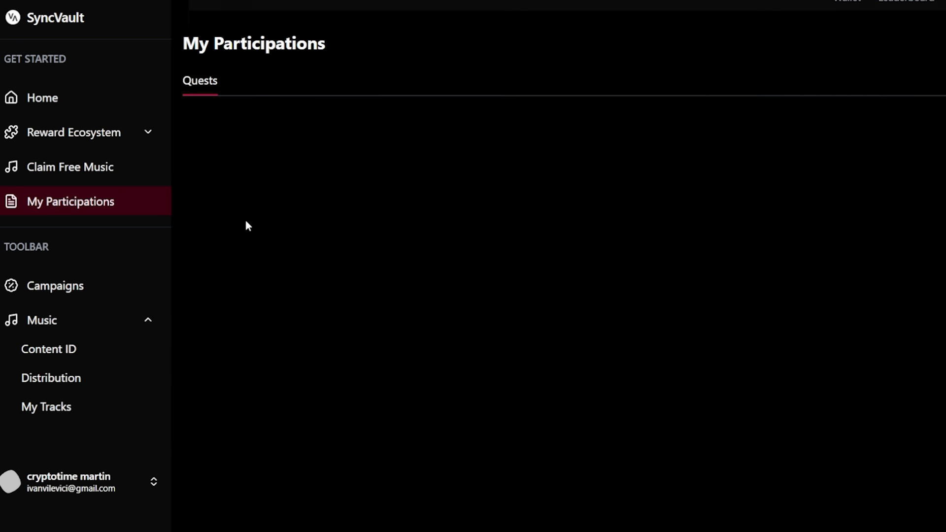
left_click(70, 168)
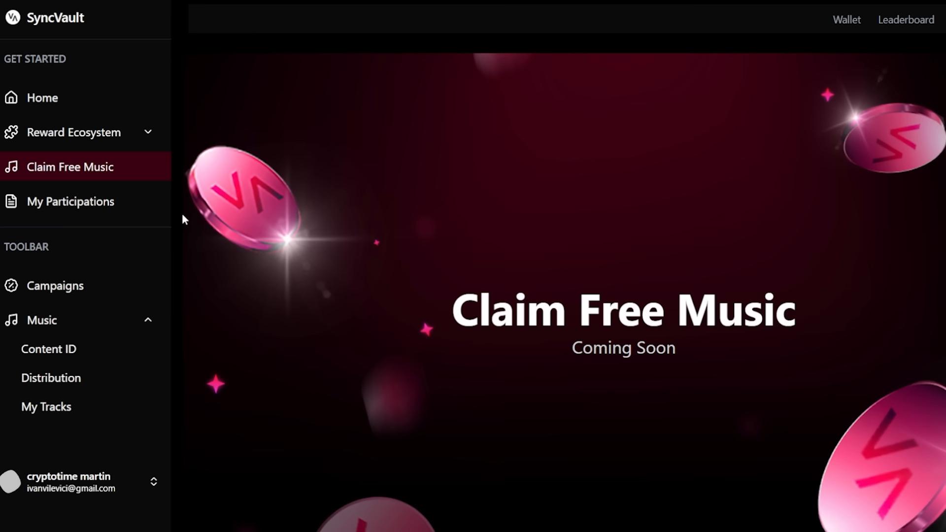
left_click(56, 285)
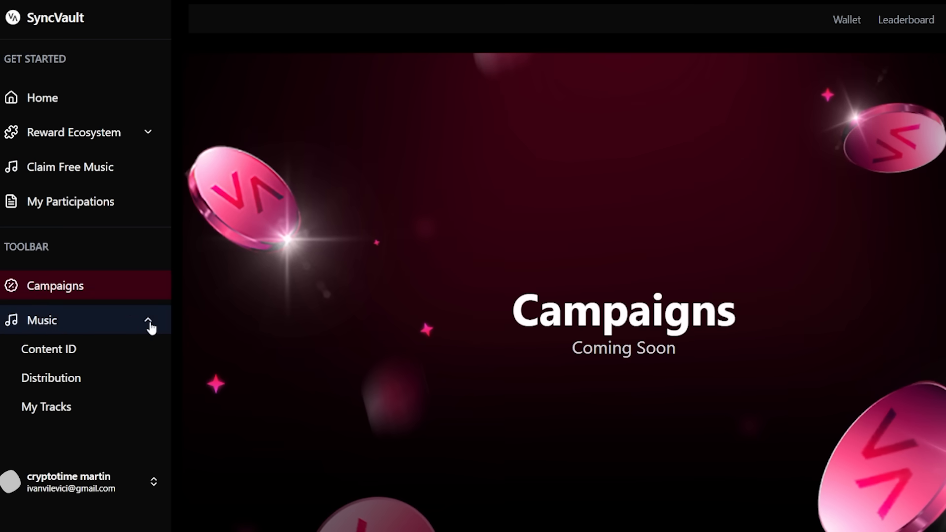
Step: Start the Content ID survey, reaching its Personal Information form with full name filled
left_click(49, 349)
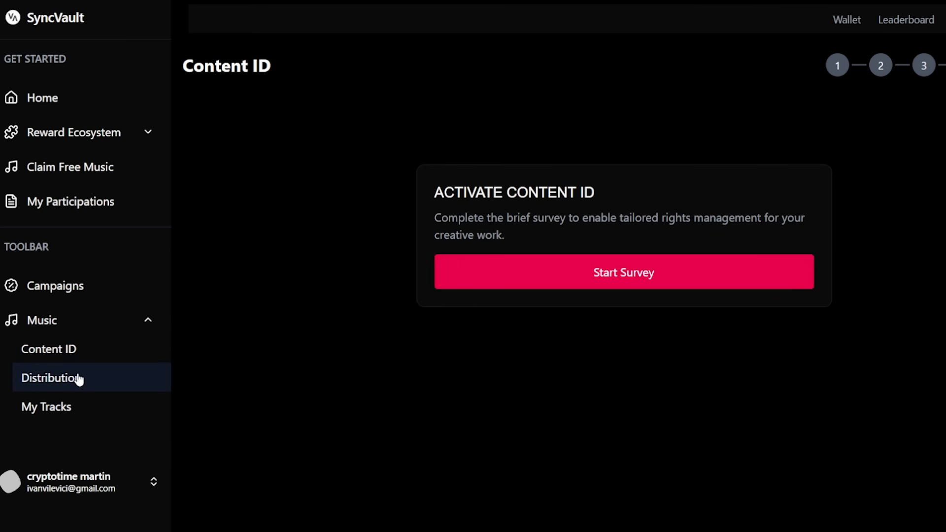
left_click(623, 272)
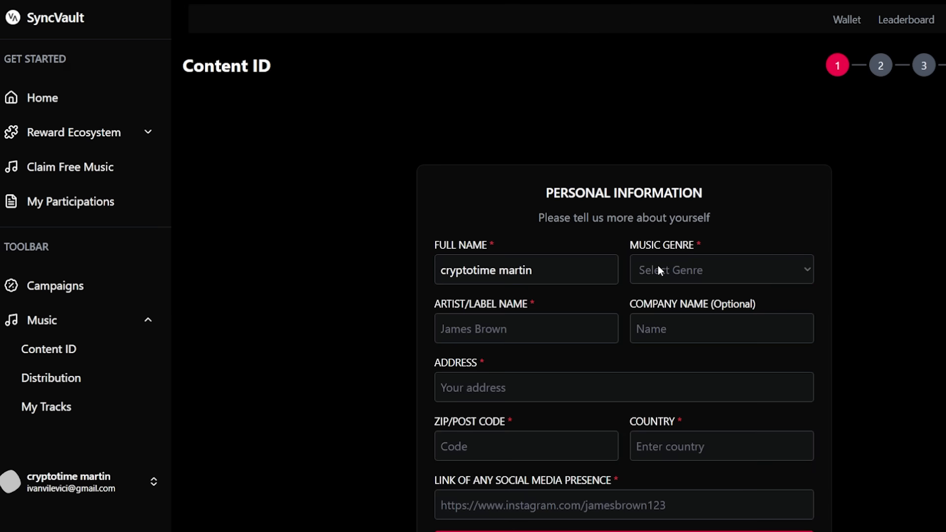
mouse_move(851, 33)
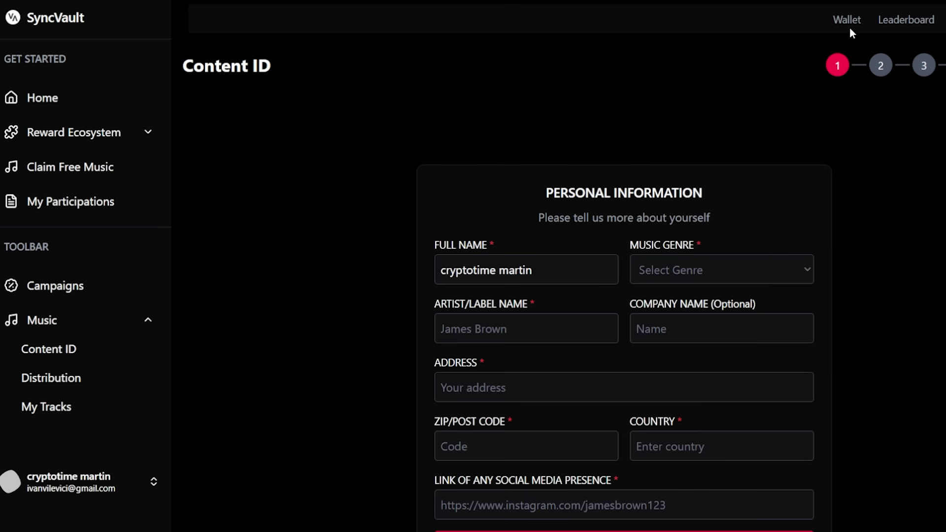
Step: Check the wallet's empty transaction history and $0 overview, then go Home
left_click(846, 20)
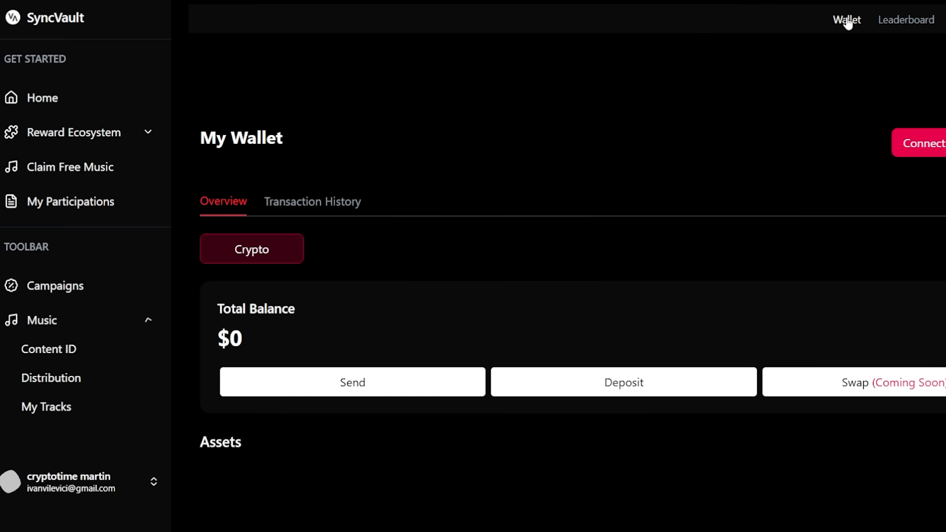
scroll("down", 3)
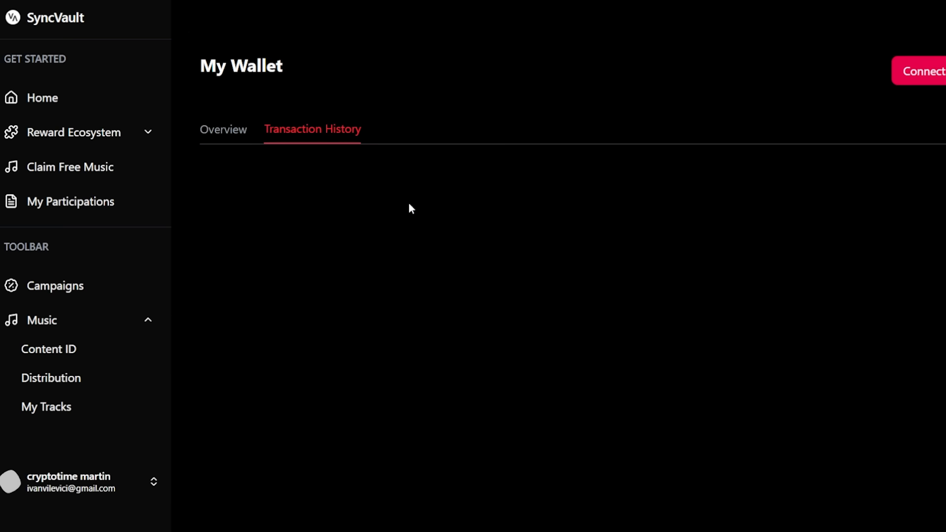
mouse_move(414, 208)
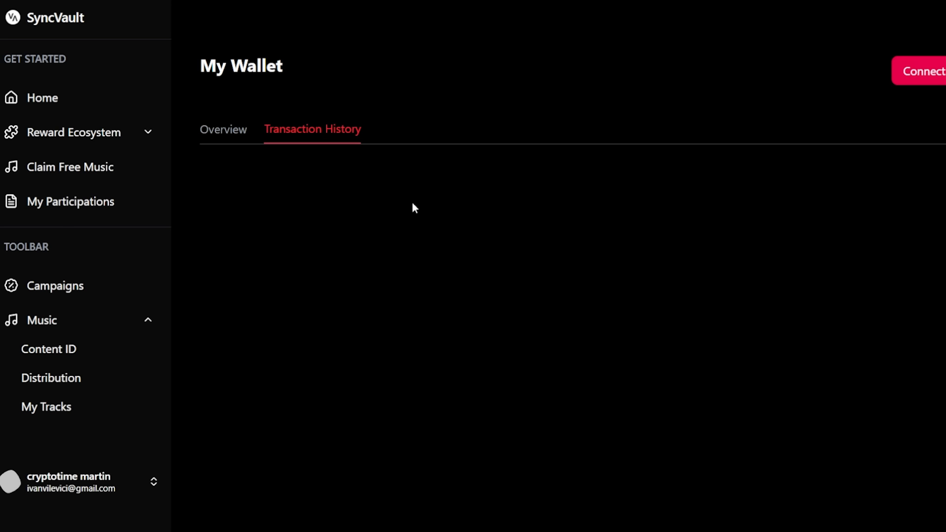
mouse_move(479, 220)
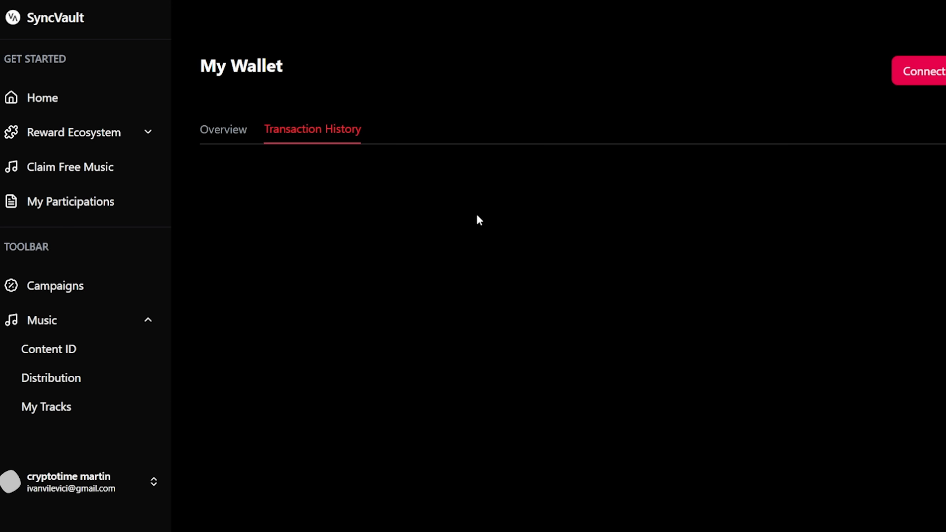
left_click(223, 129)
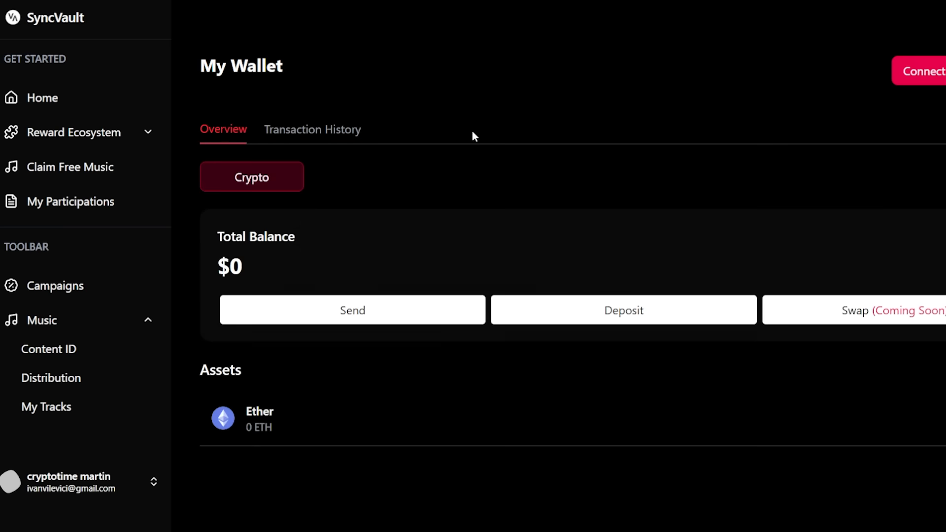
left_click(41, 97)
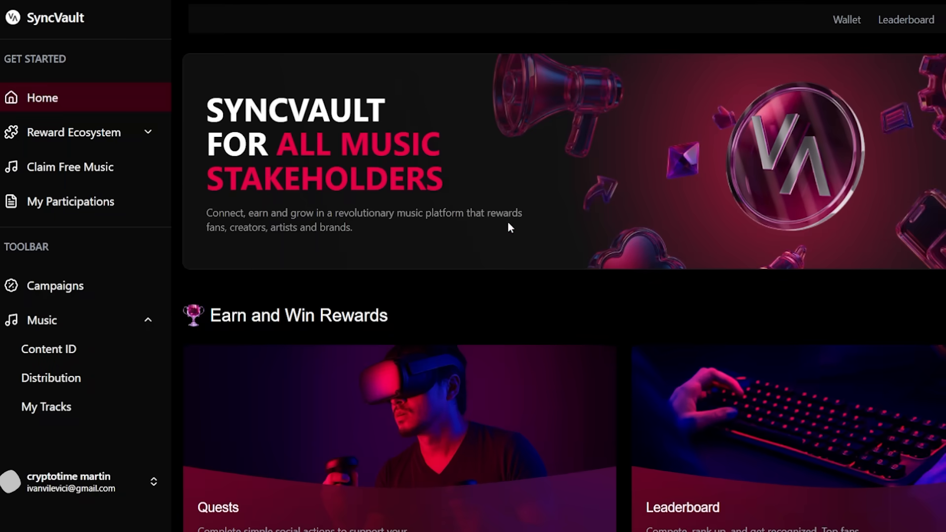
mouse_move(184, 270)
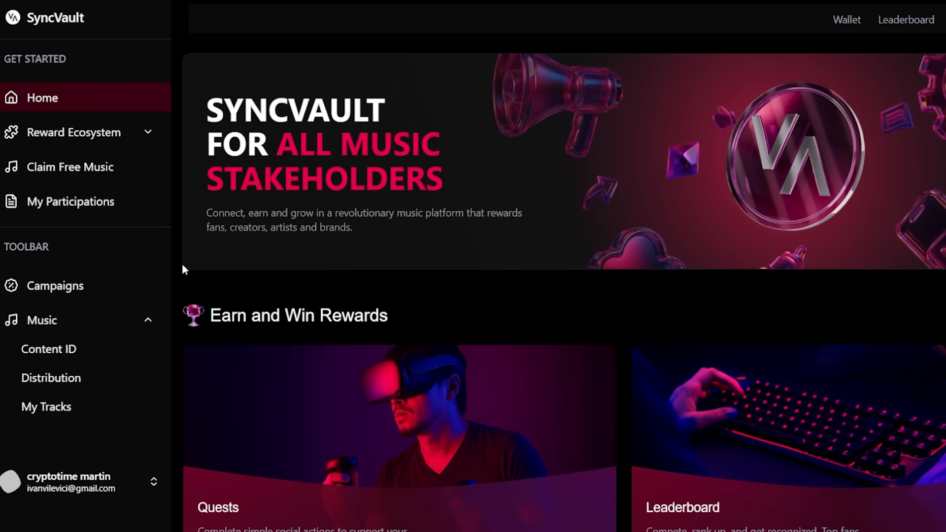
mouse_move(497, 237)
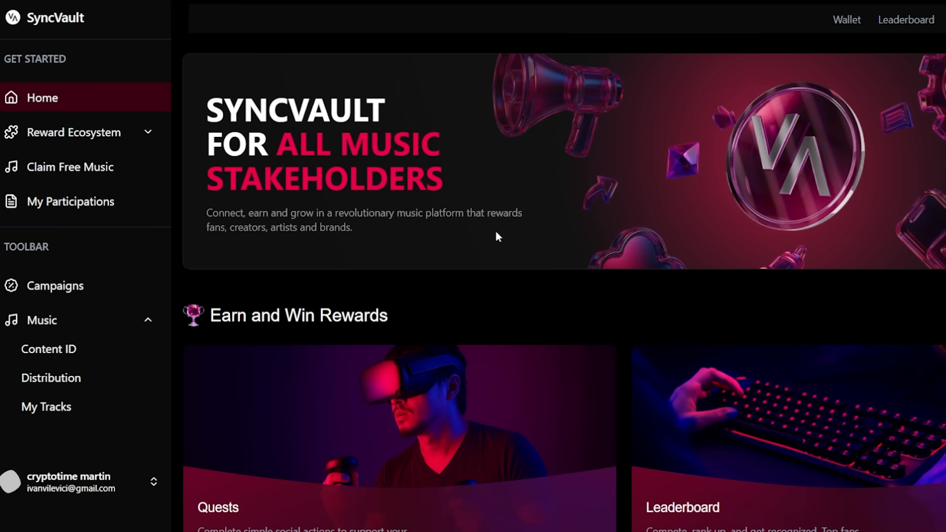
Step: Scroll the home dashboard to the Quests and Leaderboard reward cards
scroll("down", 3)
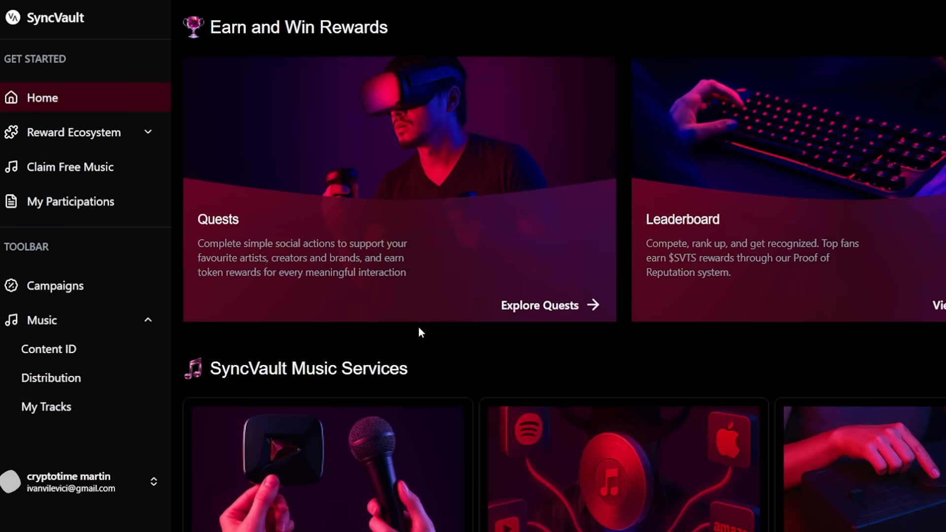
Step: Reveal and claim the Daily check-in reward, bringing rewards collected to 35 XP
left_click(550, 304)
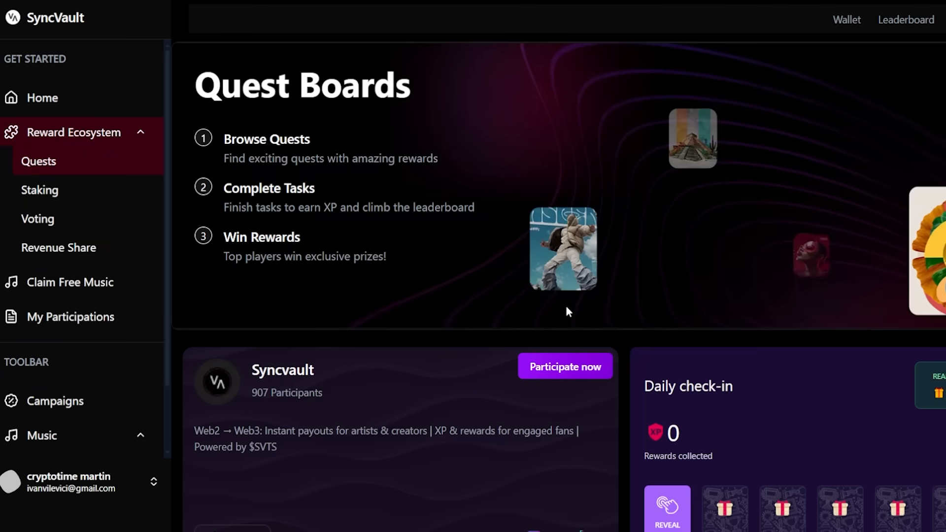
scroll("down", 3)
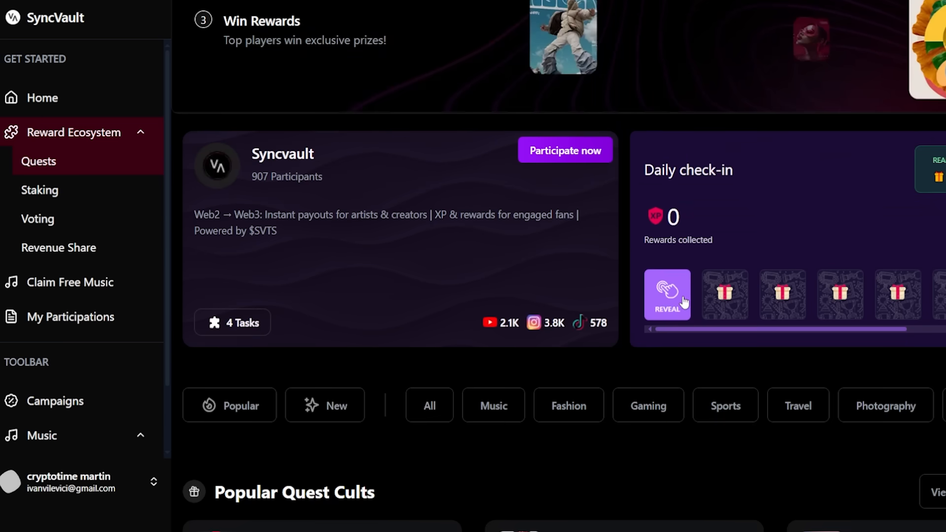
left_click(666, 295)
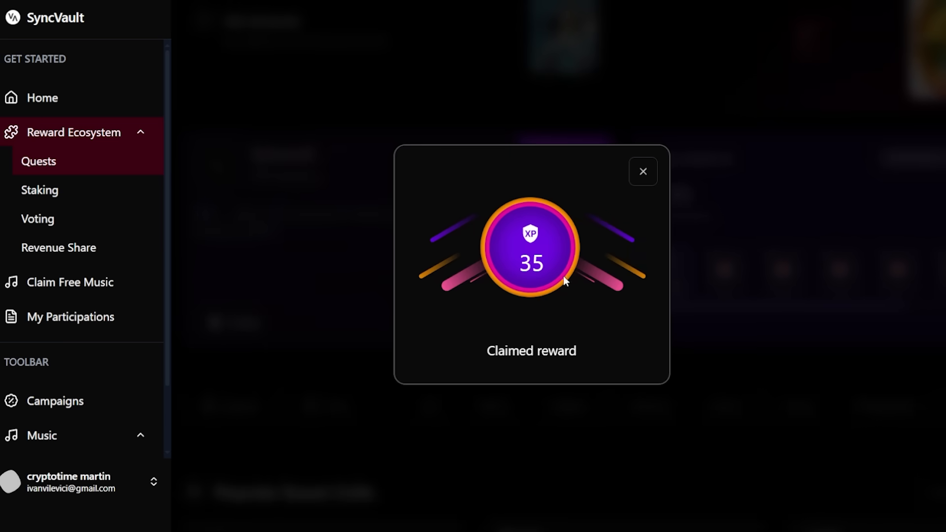
left_click(642, 171)
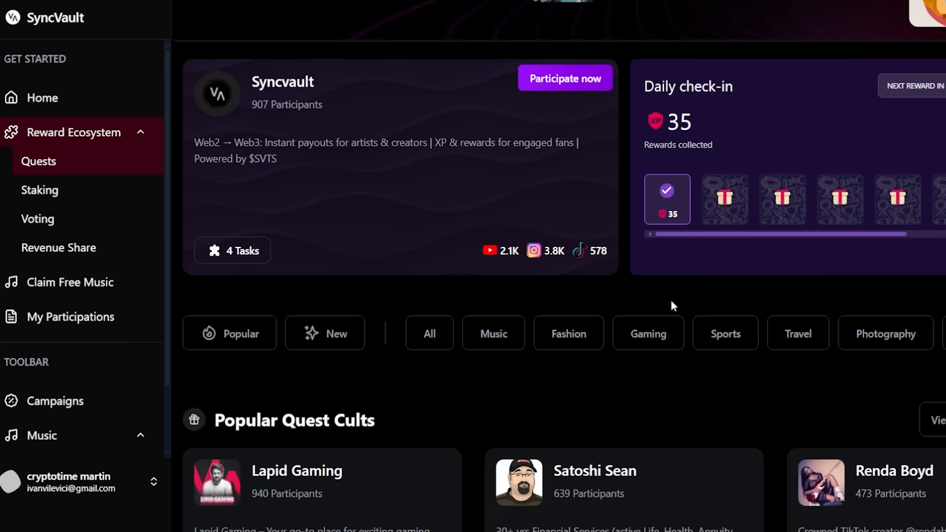
scroll("down", 3)
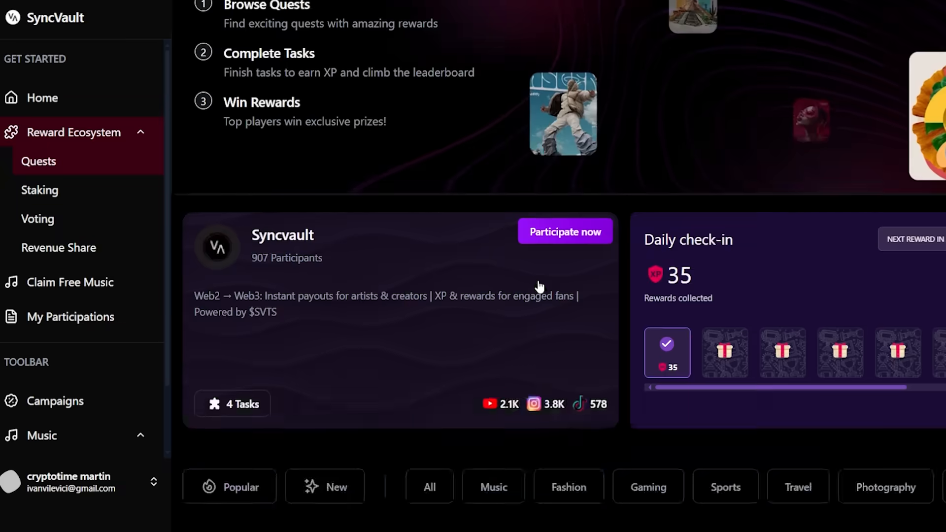
left_click(70, 282)
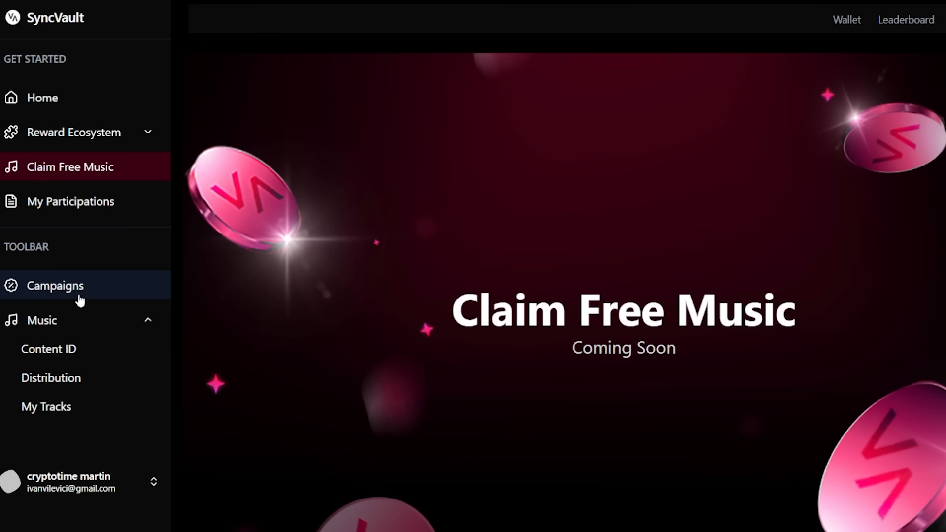
left_click(42, 98)
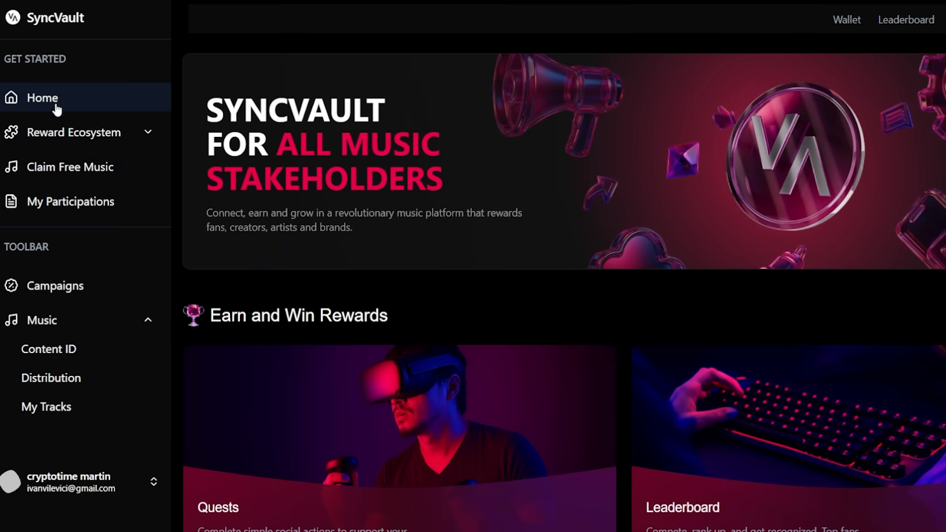
left_click(40, 190)
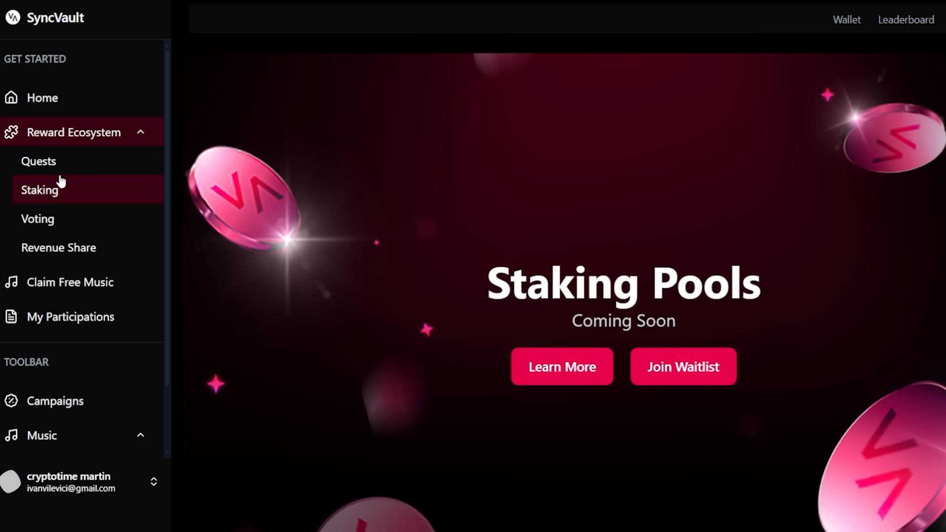
left_click(38, 160)
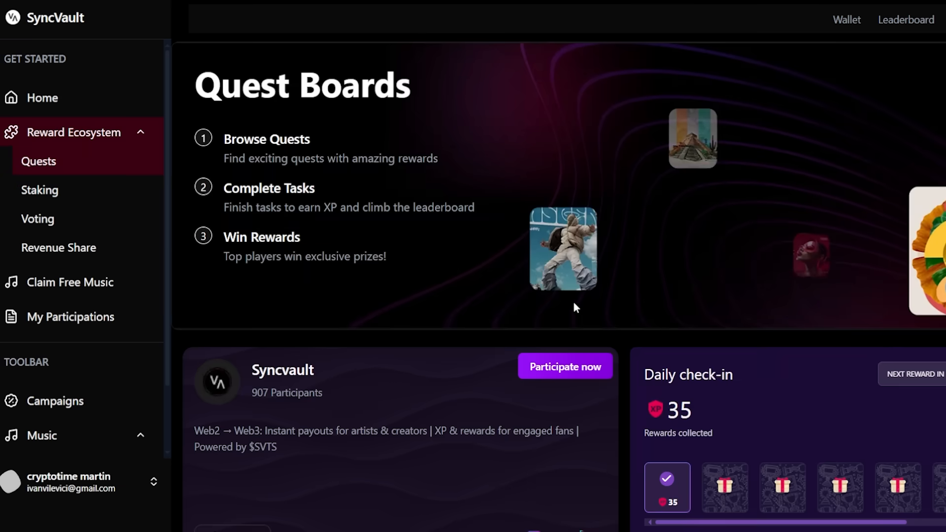
scroll("down", 3)
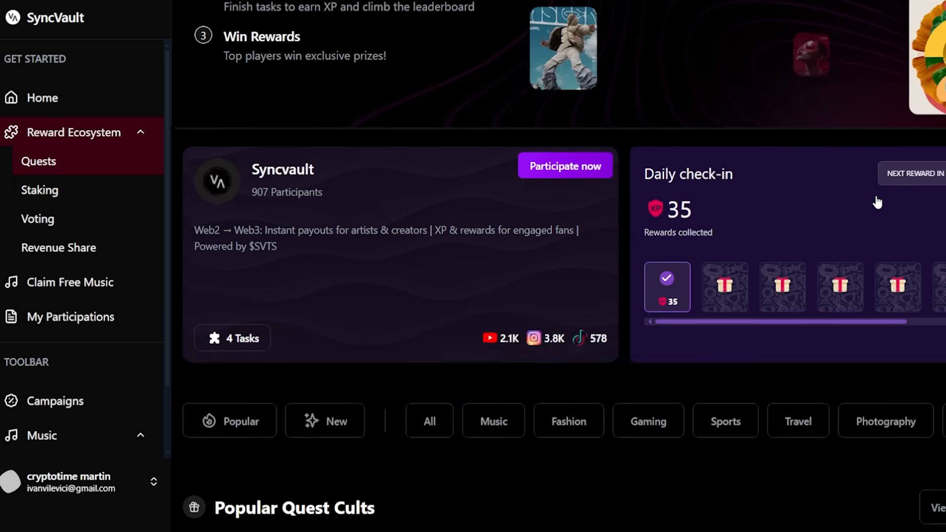
Step: Peek at the Content ID activation page from Music Services and return Home
left_click(41, 98)
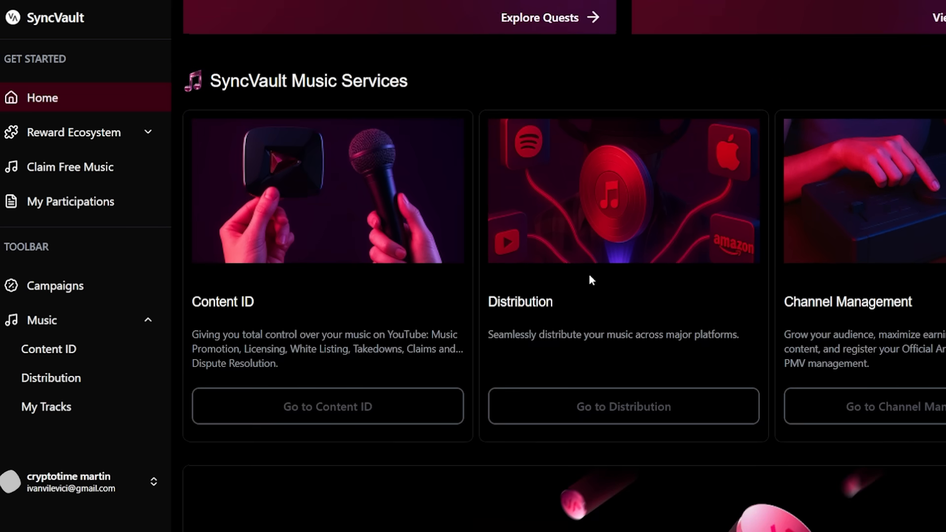
mouse_move(310, 463)
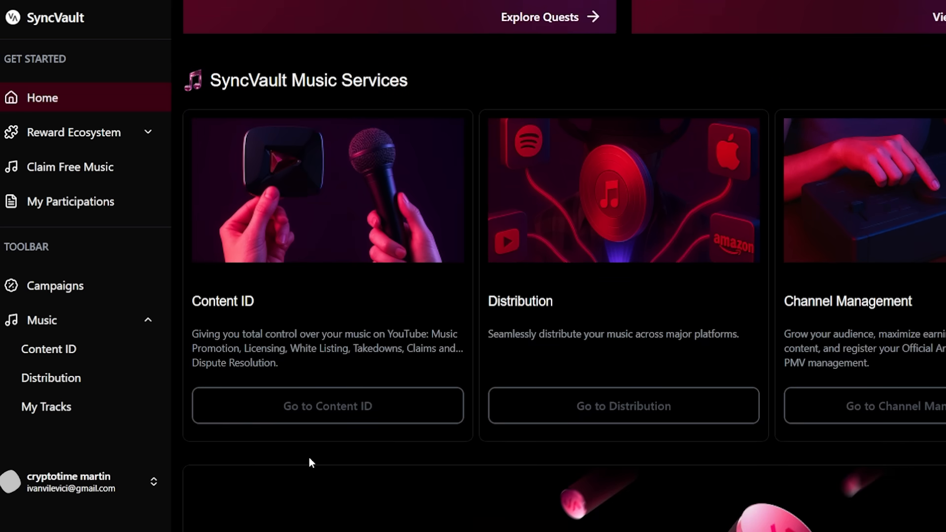
left_click(327, 405)
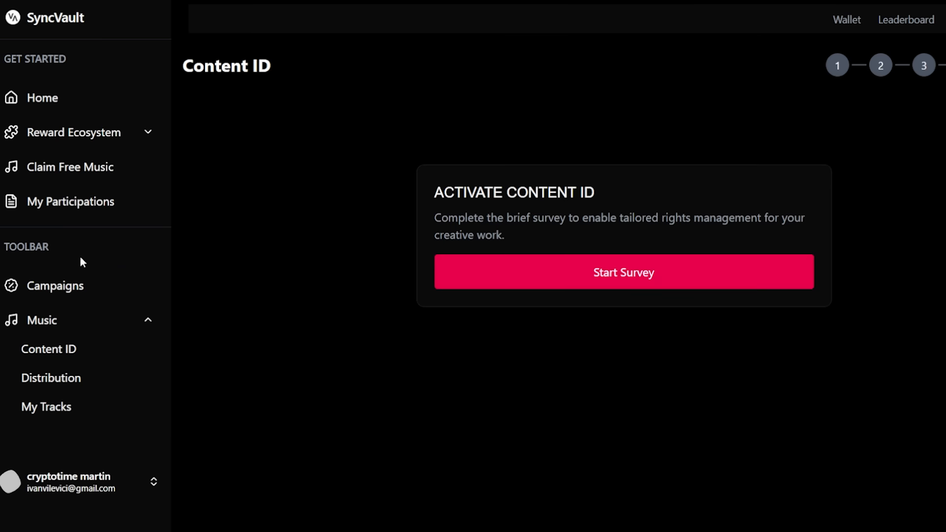
left_click(42, 97)
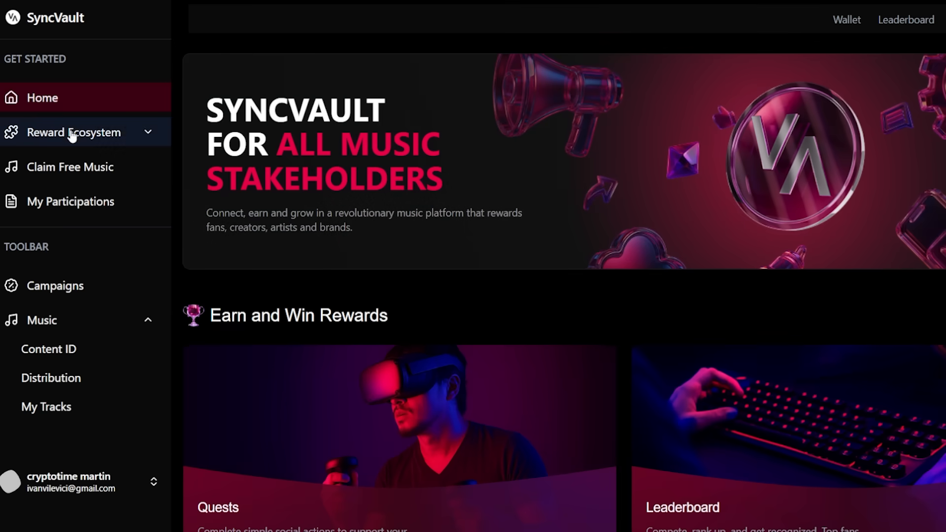